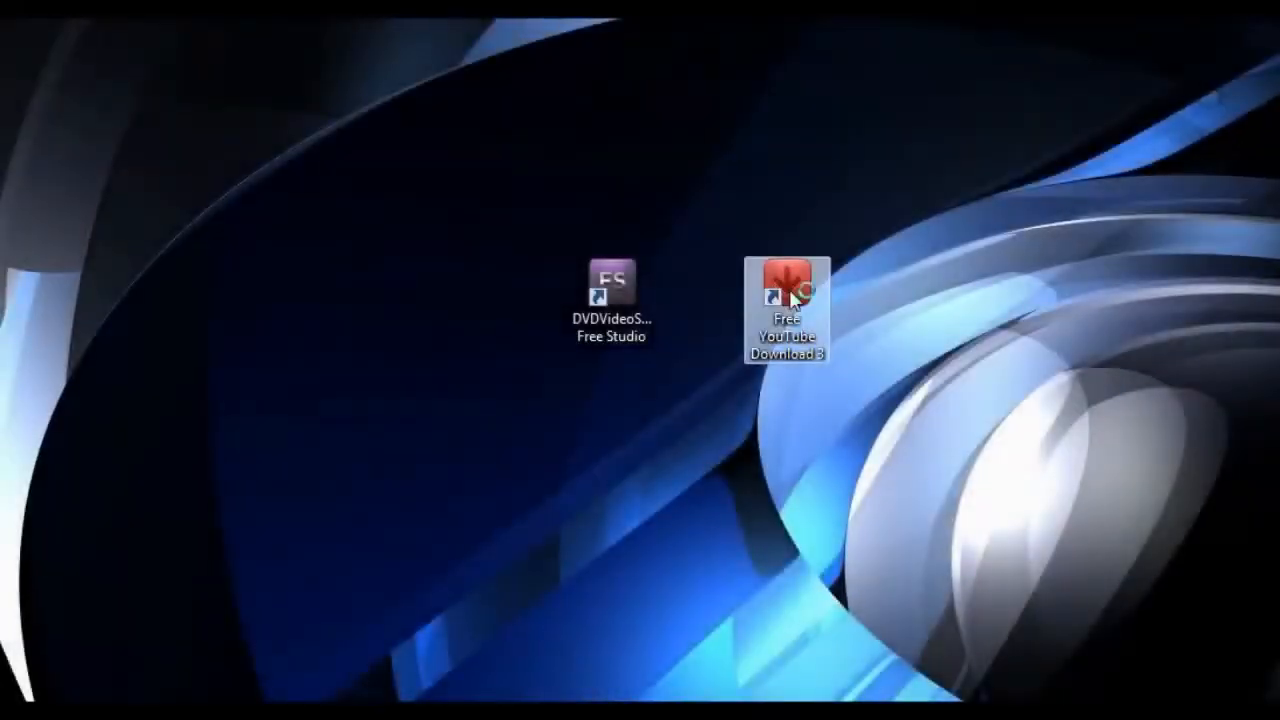
- Launch Free YouTube Download from its desktop shortcut
double_click(788, 290)
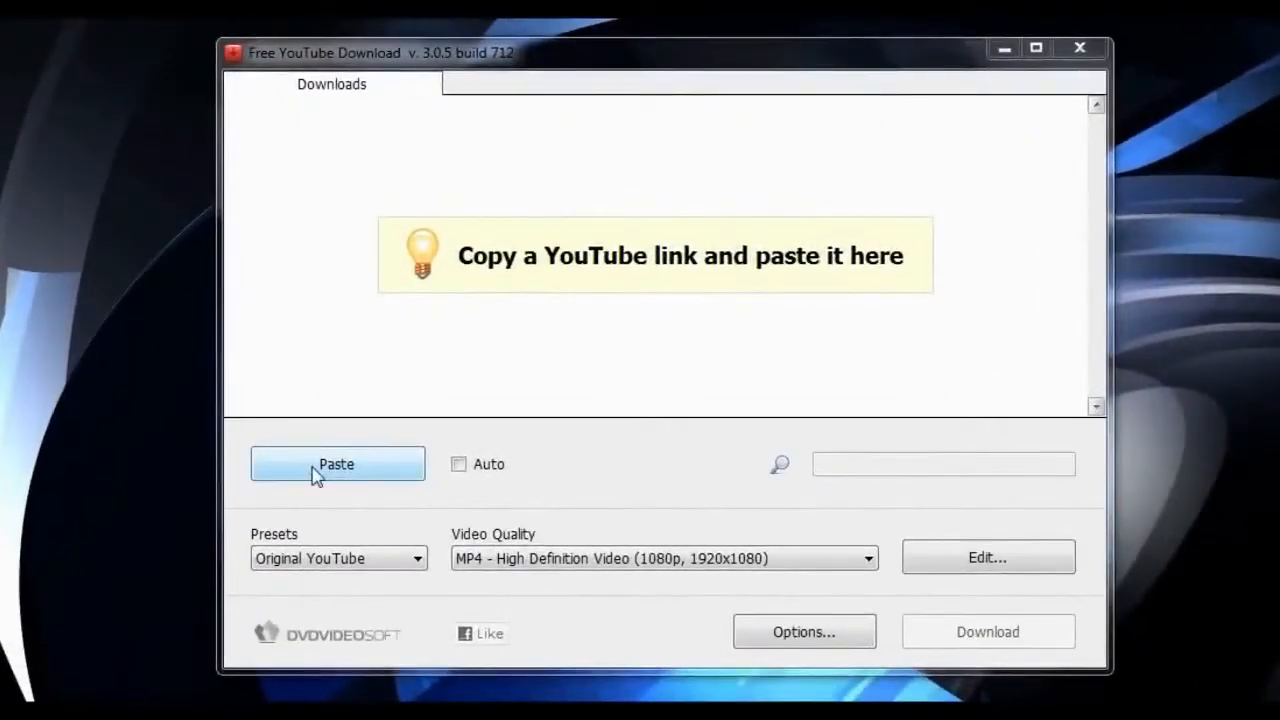
- Paste the copied link and download the 'How to Download and Use Free Studio Manager 5.0' video
left_click(336, 464)
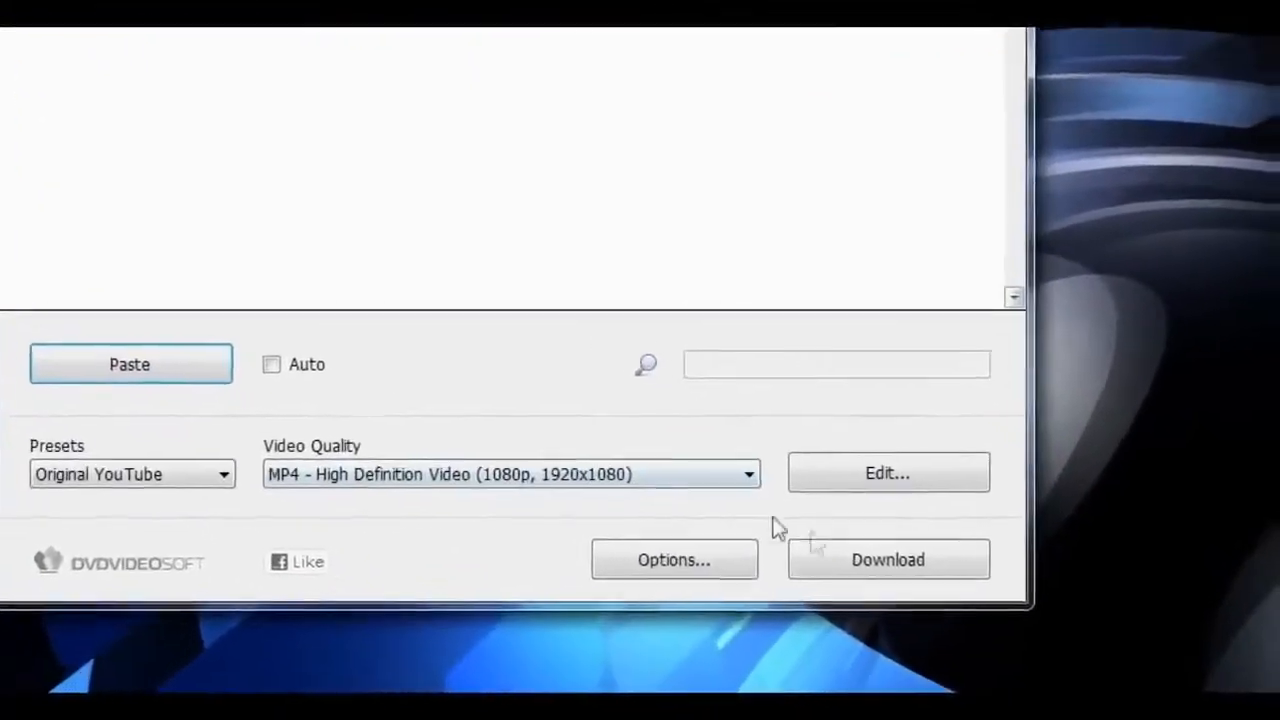
left_click(888, 560)
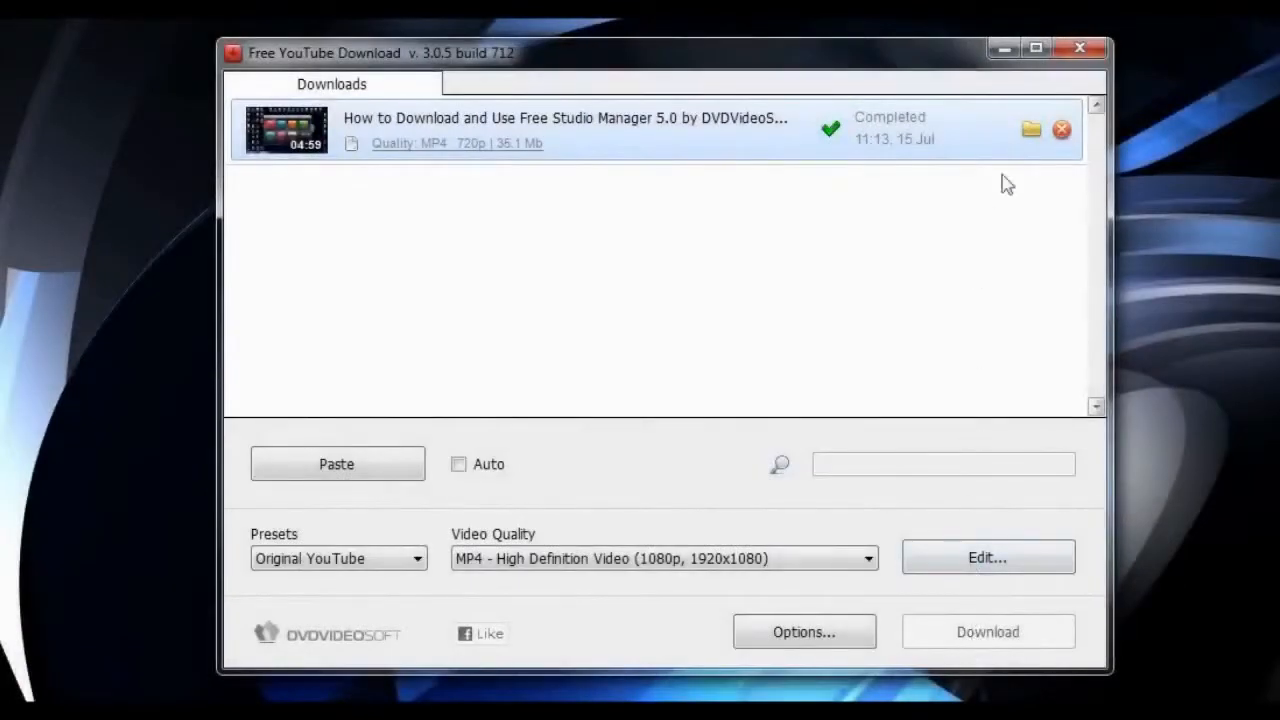
left_click(1032, 128)
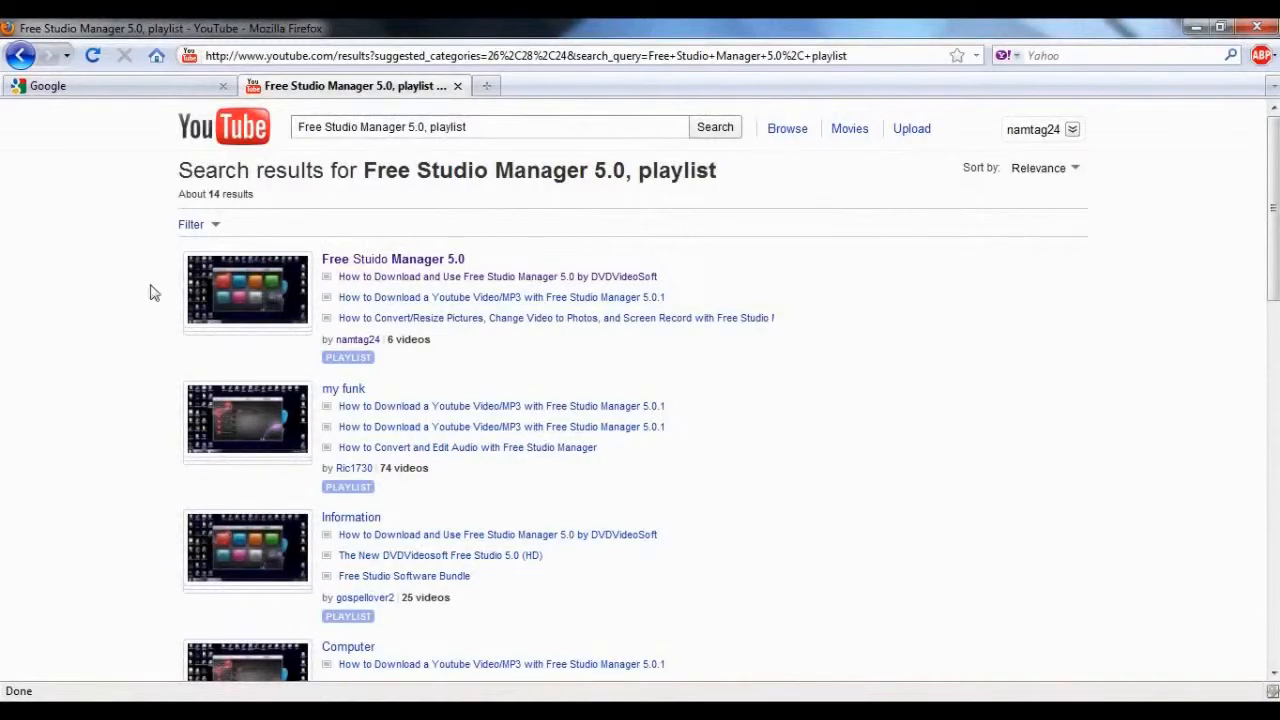
mouse_move(138, 280)
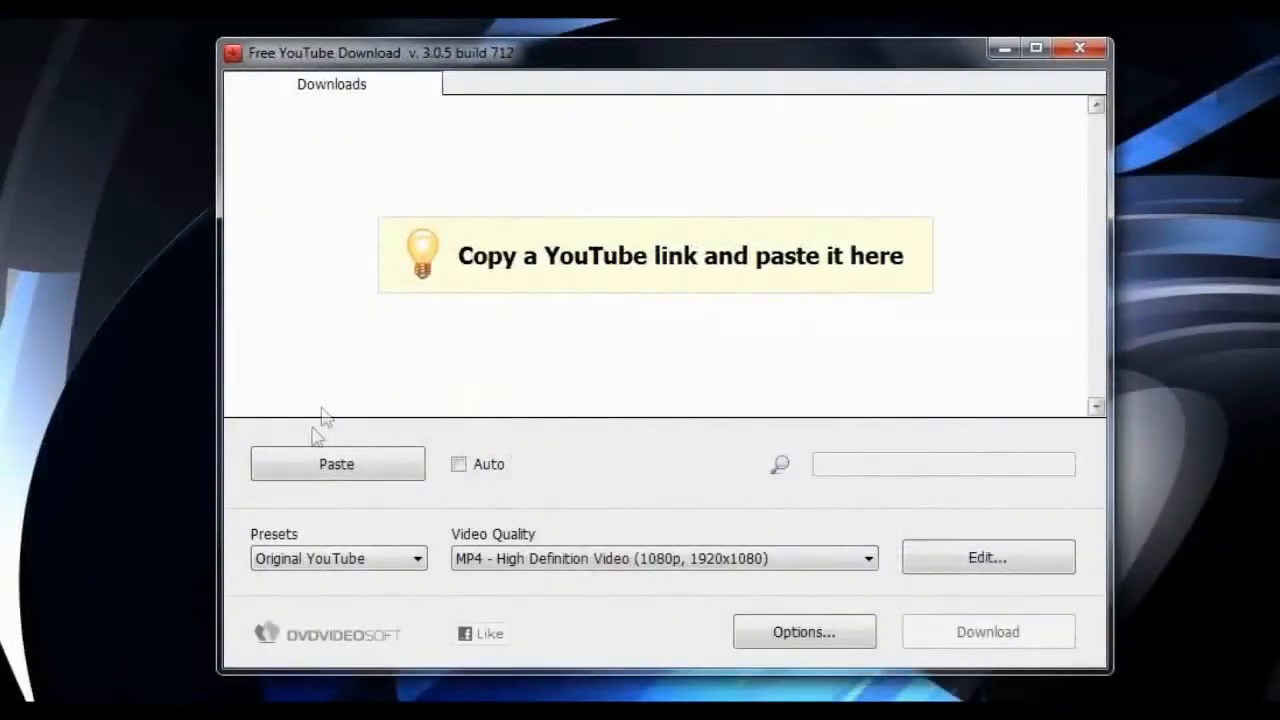
- Paste the playlist link, accept the whole playlist and confirm all six videos including the first
left_click(336, 464)
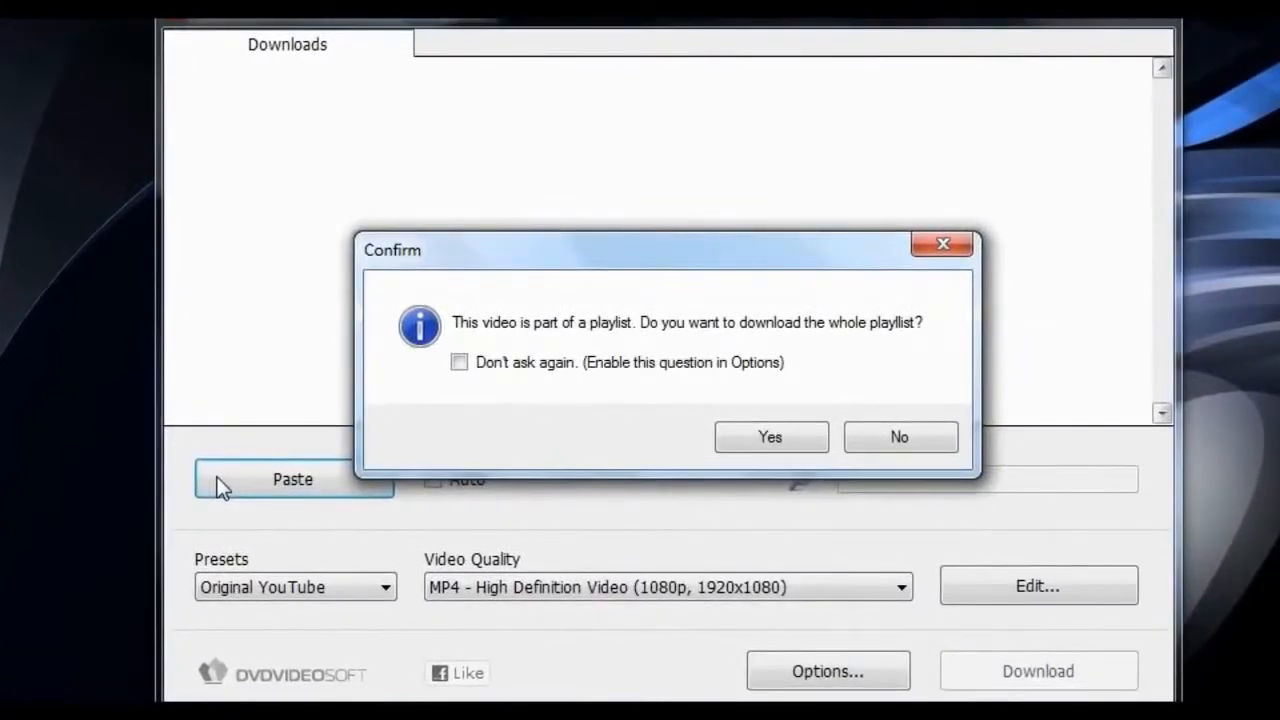
left_click(768, 436)
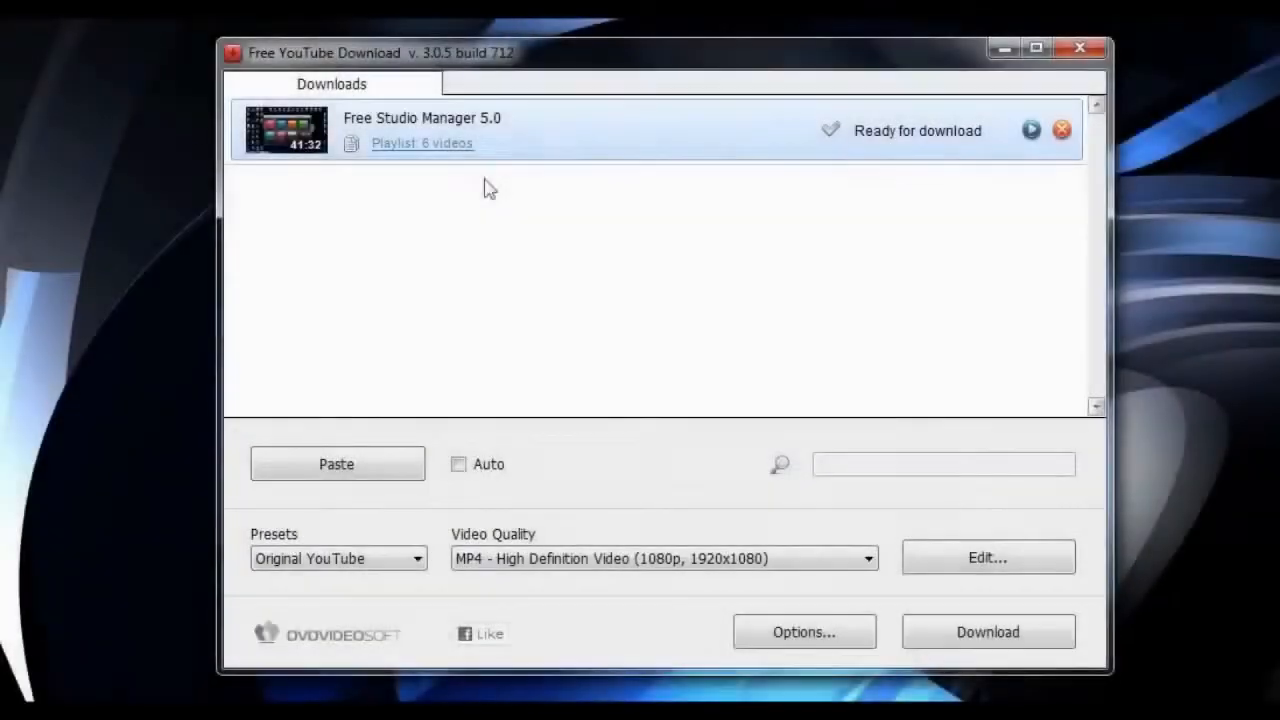
left_click(420, 144)
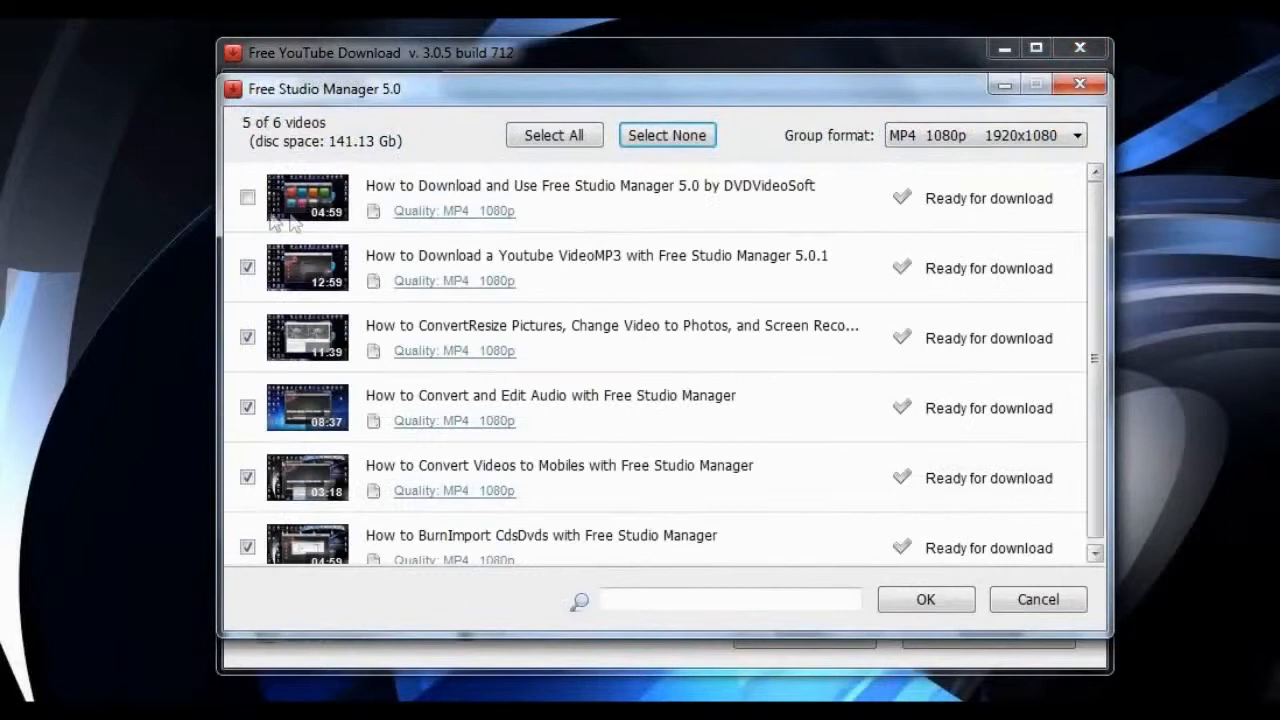
left_click(248, 198)
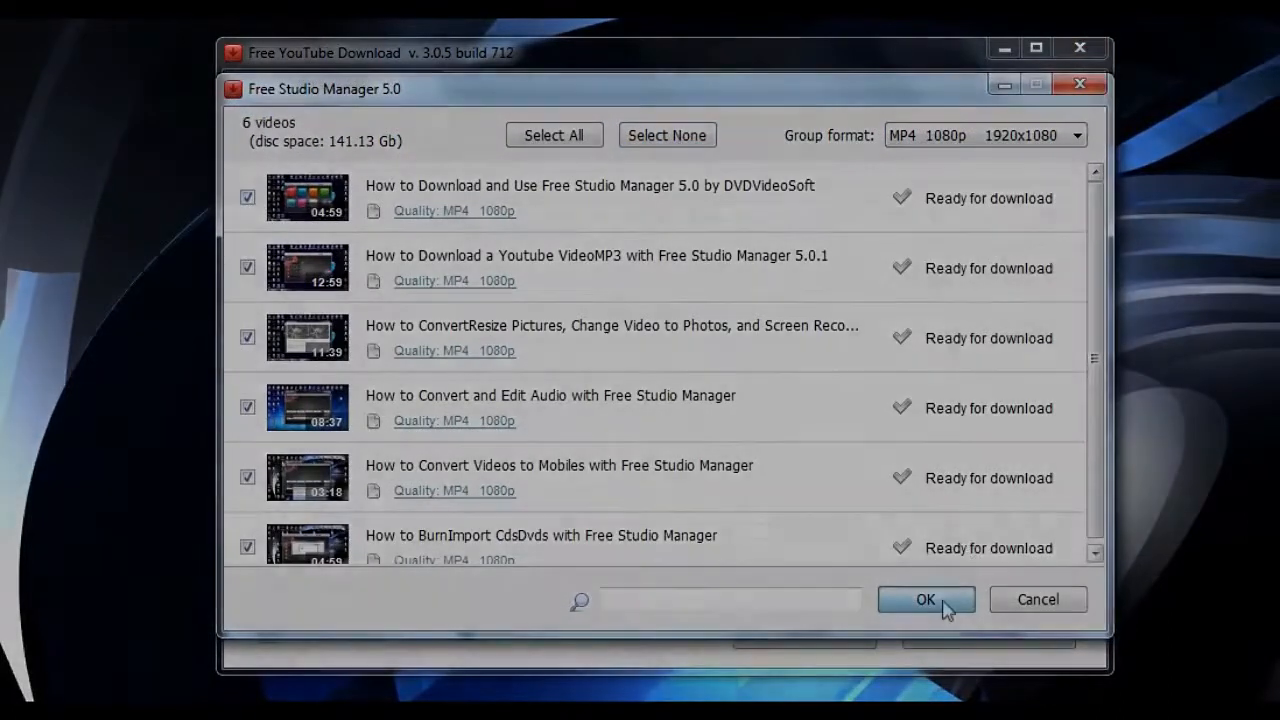
left_click(924, 600)
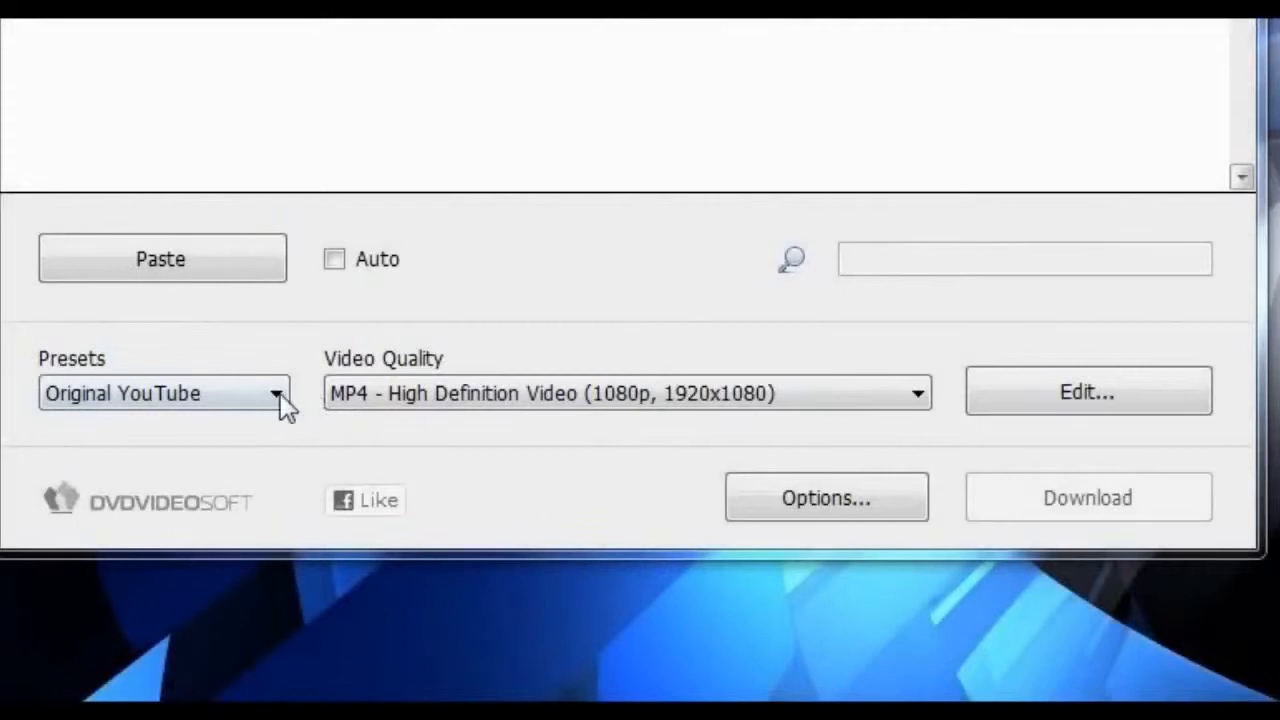
- Choose the MP4 preset so the quality becomes Original Quality MP4
left_click(276, 392)
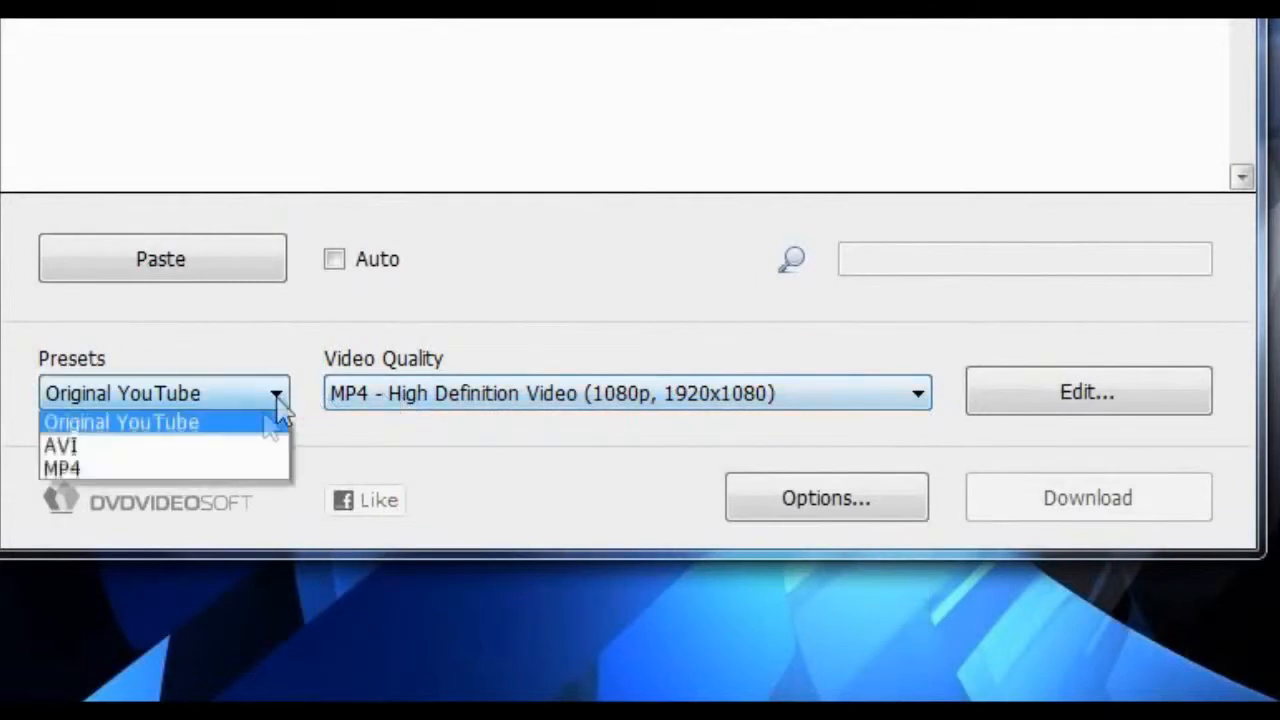
left_click(62, 468)
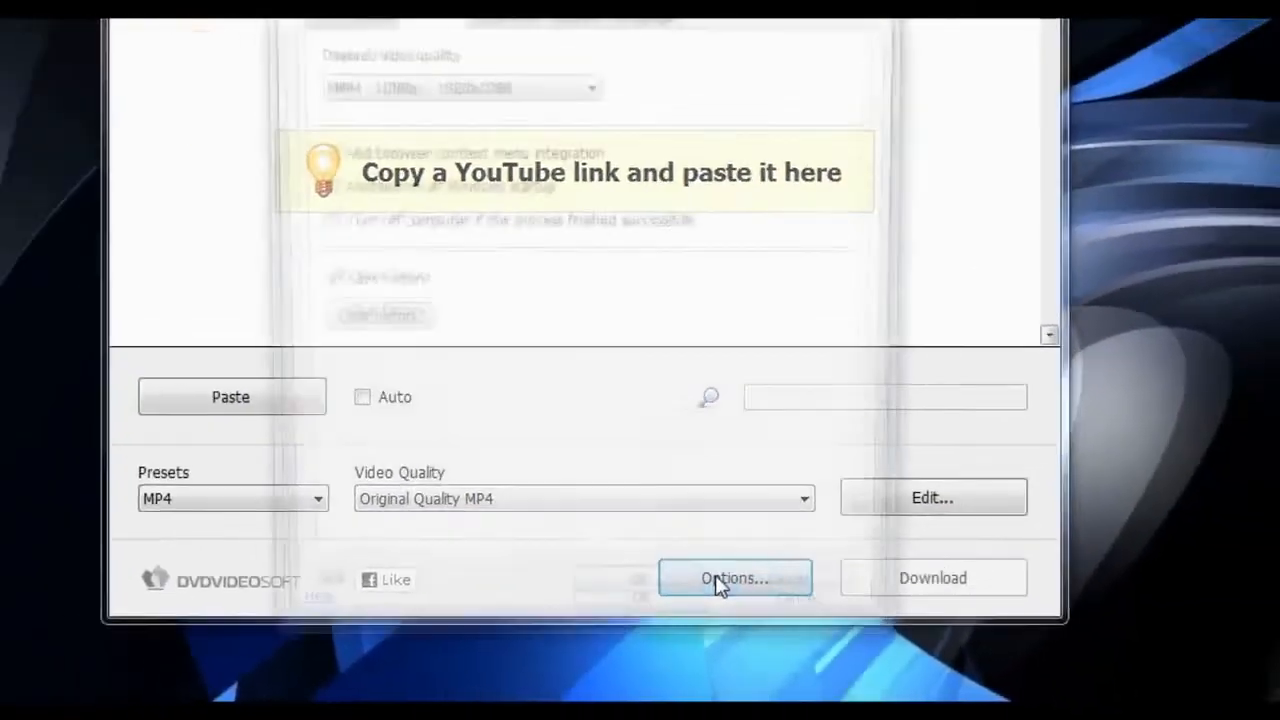
- Review the Options dialog's General, Advanced and Output settings, including the output folder
left_click(734, 578)
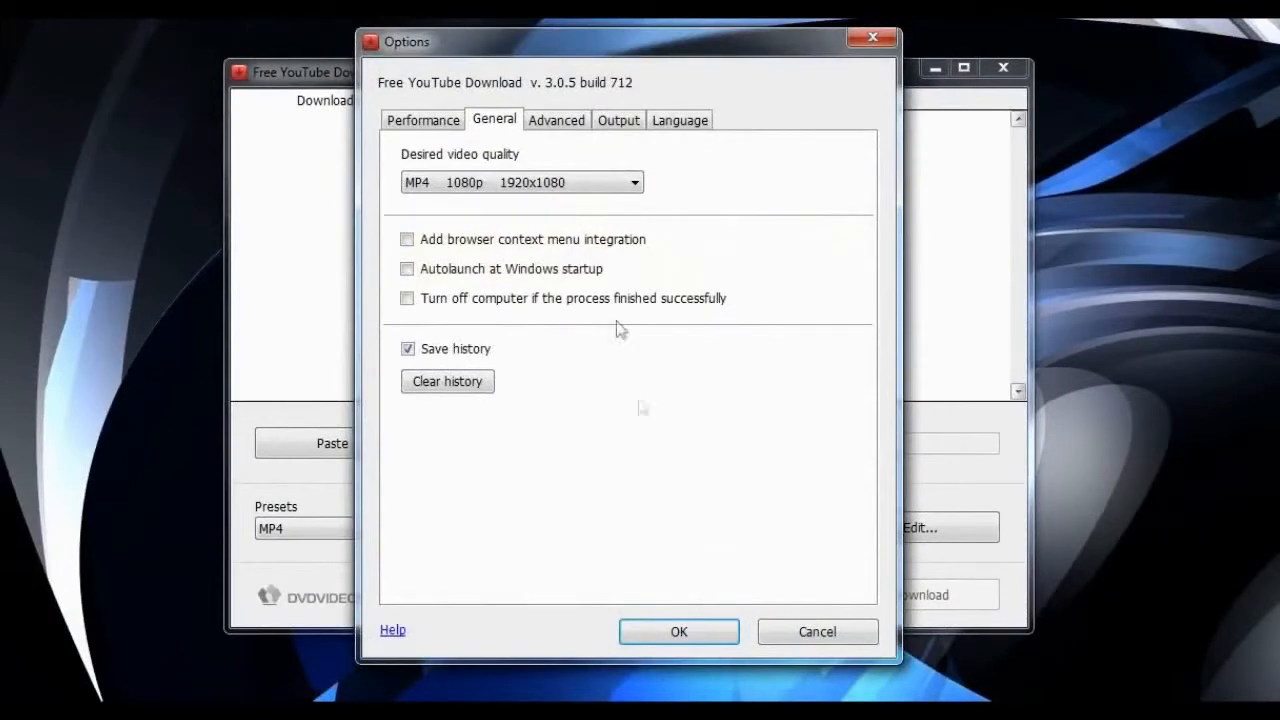
left_click(556, 120)
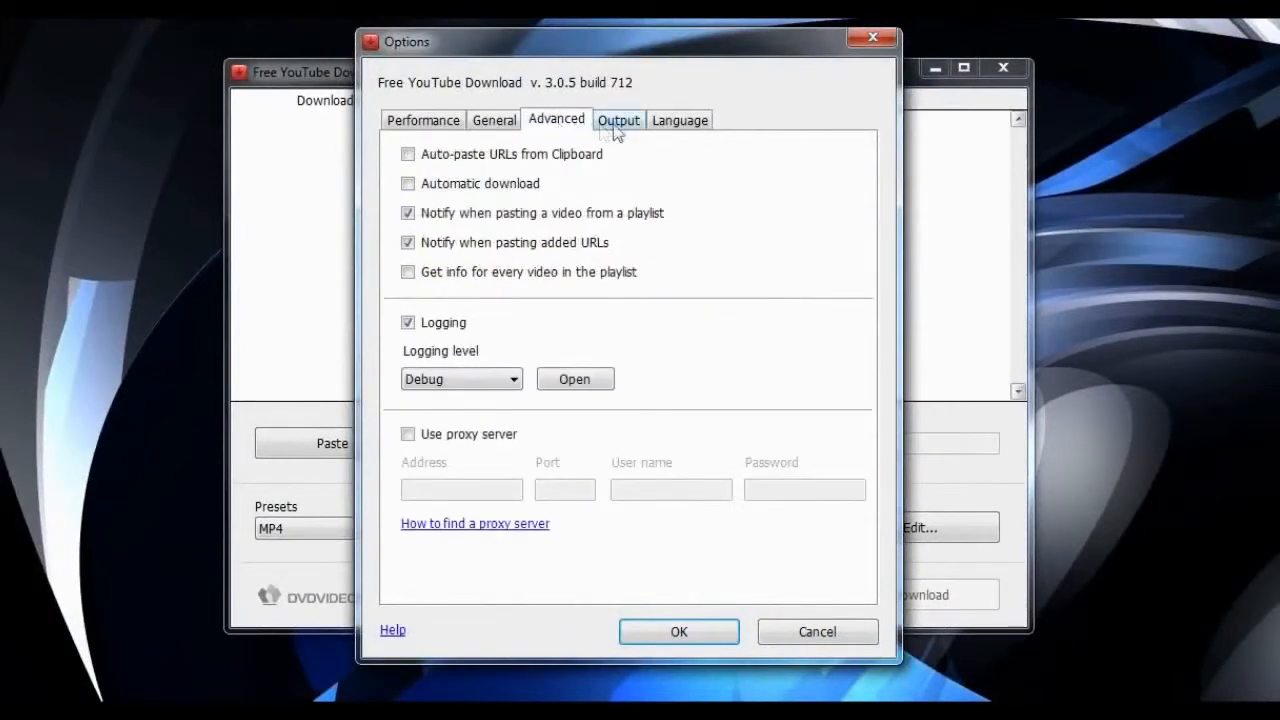
left_click(618, 120)
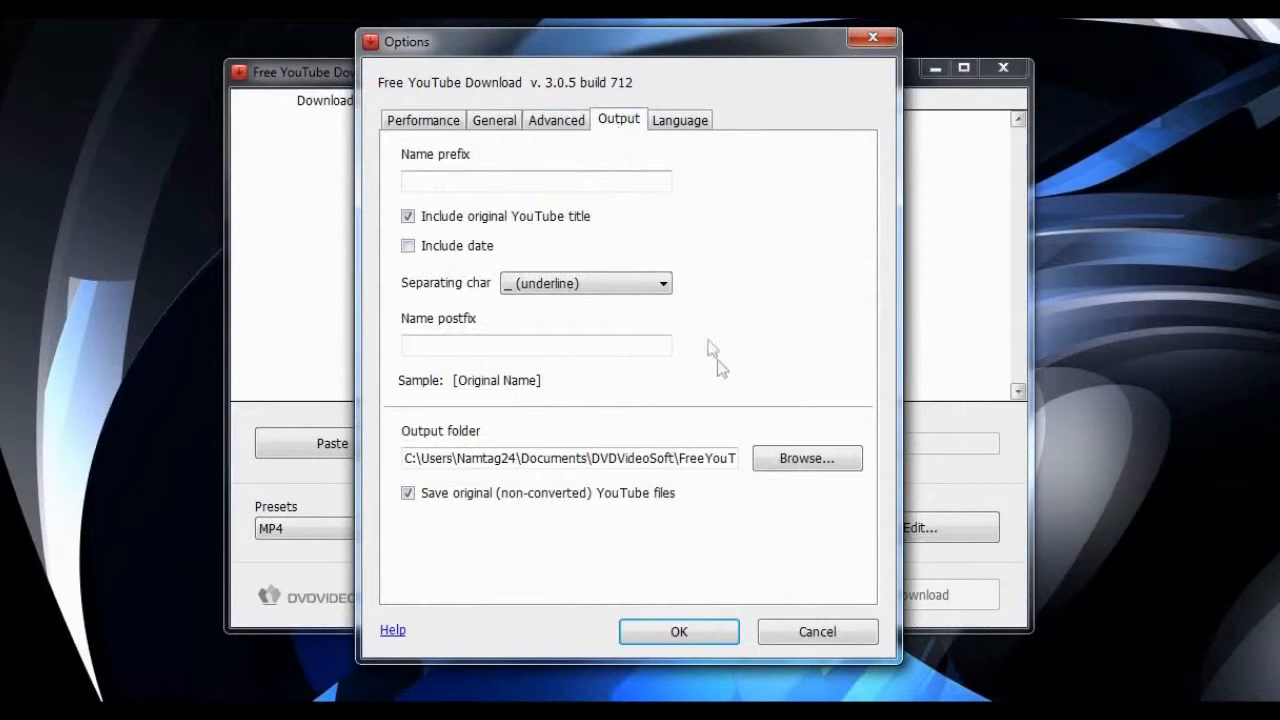